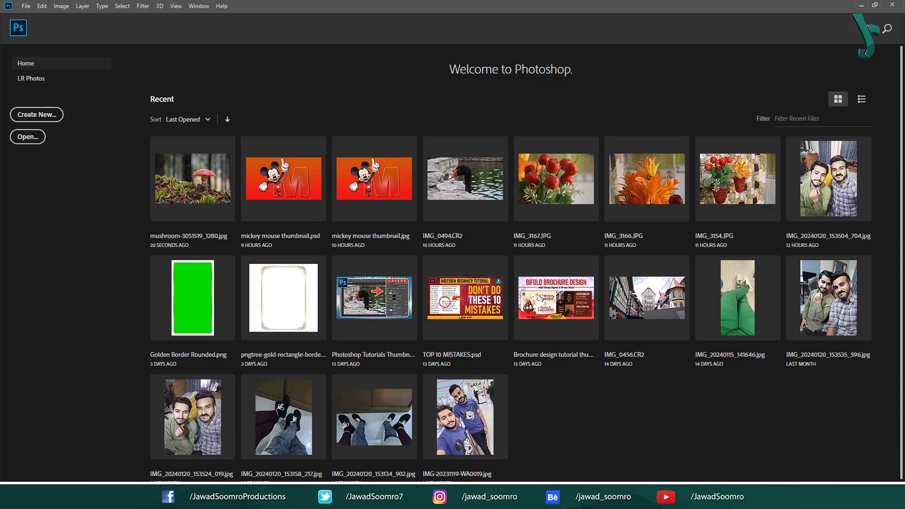
# Open the recent mushroom-3051519_1280.jpg photo from the Home screen
pyautogui.doubleClick(192, 178)
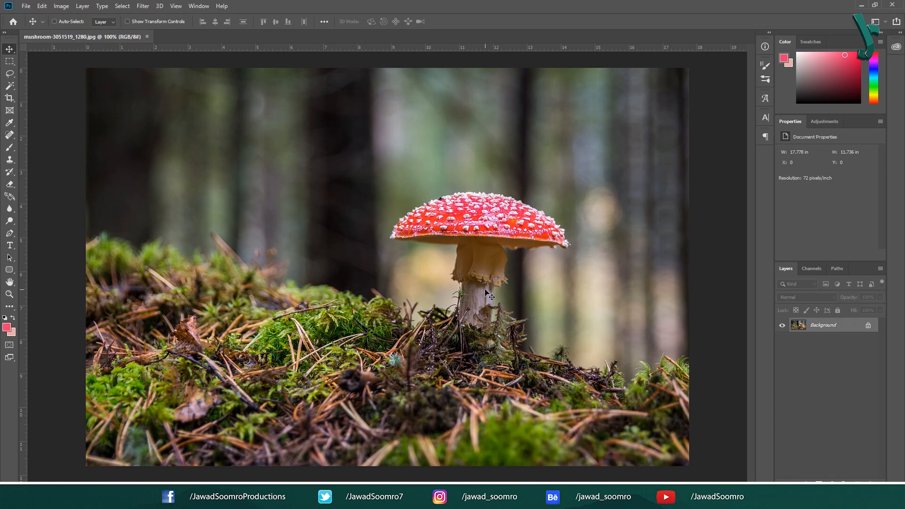
# Bring up the Color Range dialog from the Select menu
pyautogui.click(121, 5)
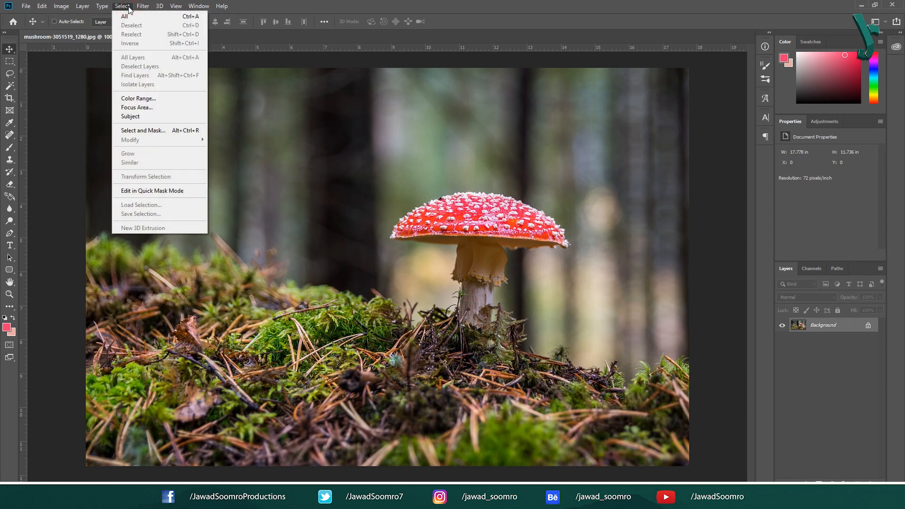
pyautogui.moveTo(139, 98)
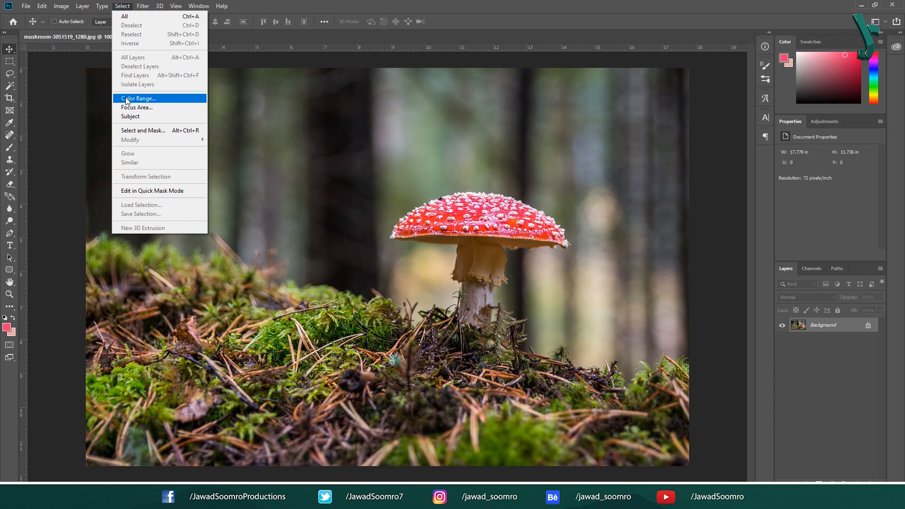
pyautogui.click(138, 98)
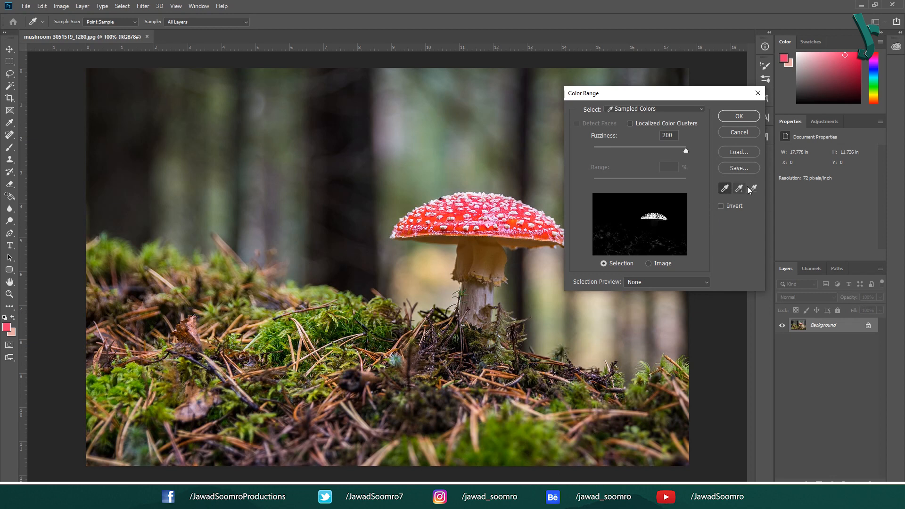
# Sample the mushroom cap's red with the Add to Sample eyedropper
pyautogui.click(739, 189)
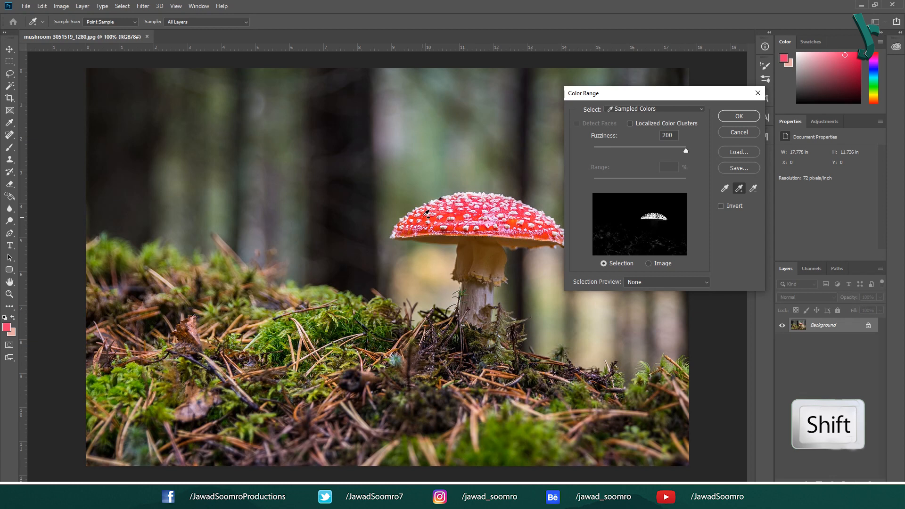
pyautogui.click(453, 211)
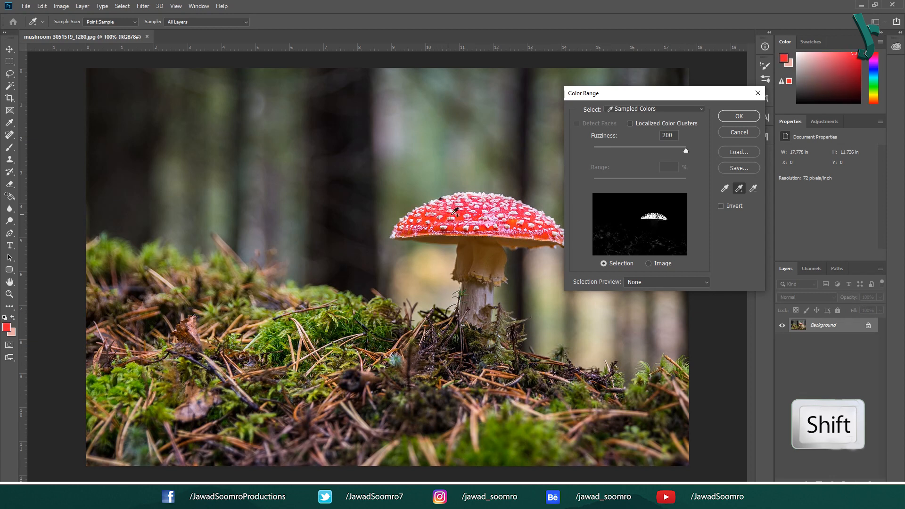
pyautogui.click(511, 220)
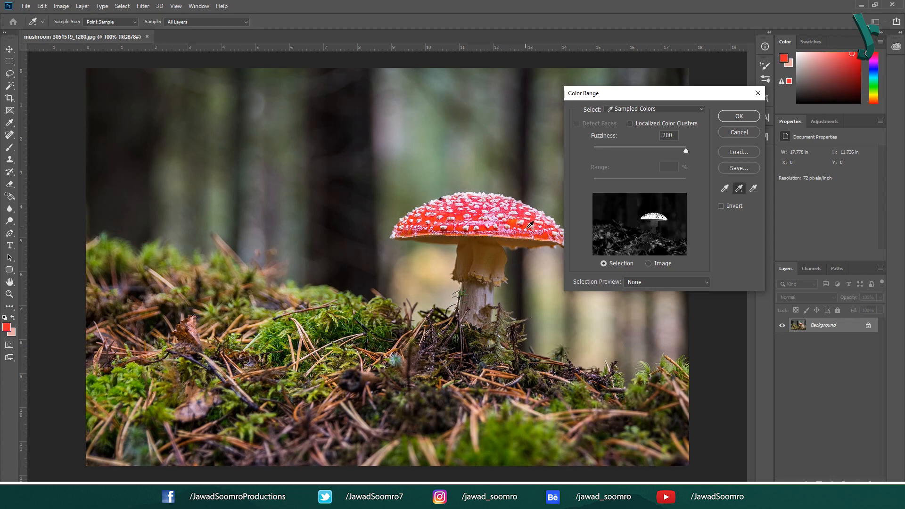
# Sweep fuzziness between 0 and 200, settling at 126 to isolate the cap
pyautogui.moveTo(685, 150); pyautogui.dragTo(593, 150)
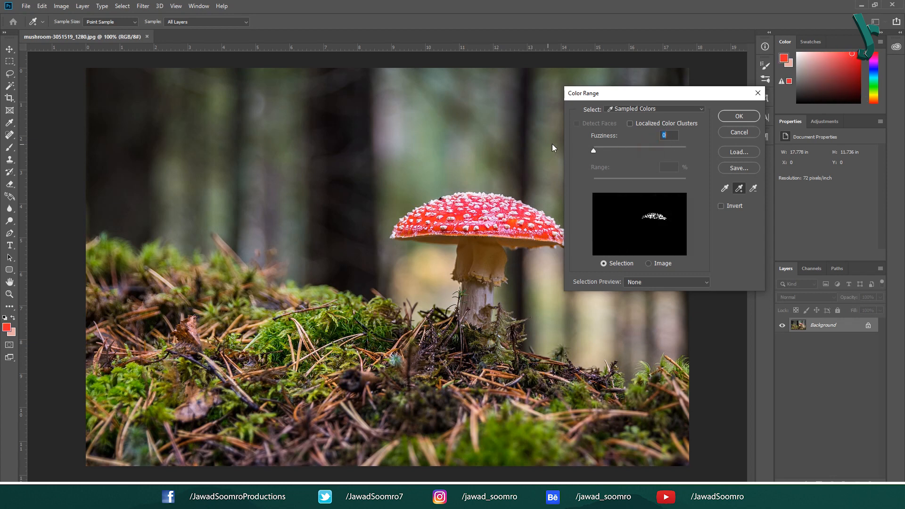
pyautogui.moveTo(576, 150); pyautogui.dragTo(685, 150)
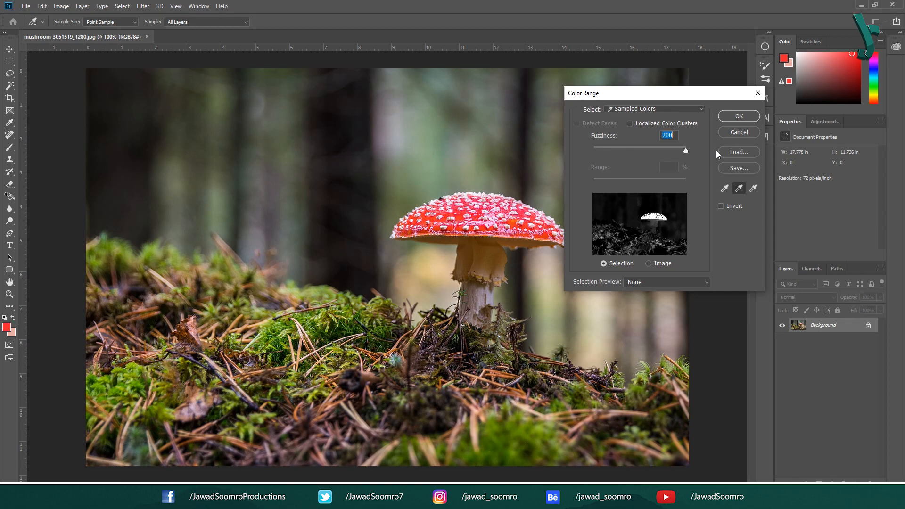
pyautogui.moveTo(686, 151); pyautogui.dragTo(639, 150)
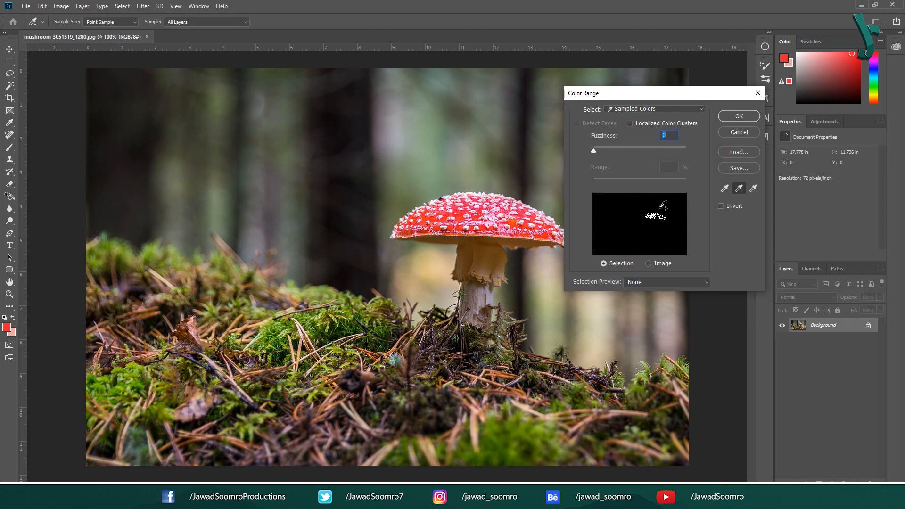
pyautogui.moveTo(593, 150); pyautogui.dragTo(652, 150)
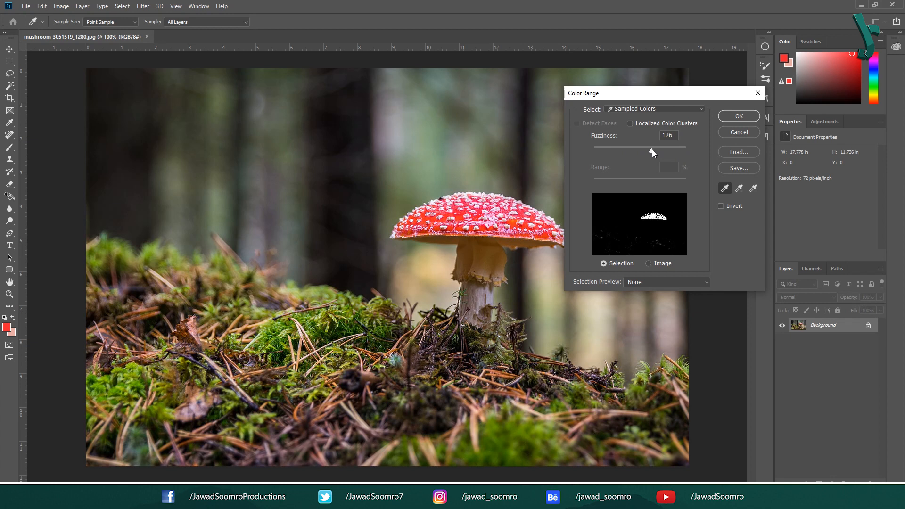
pyautogui.moveTo(737, 189)
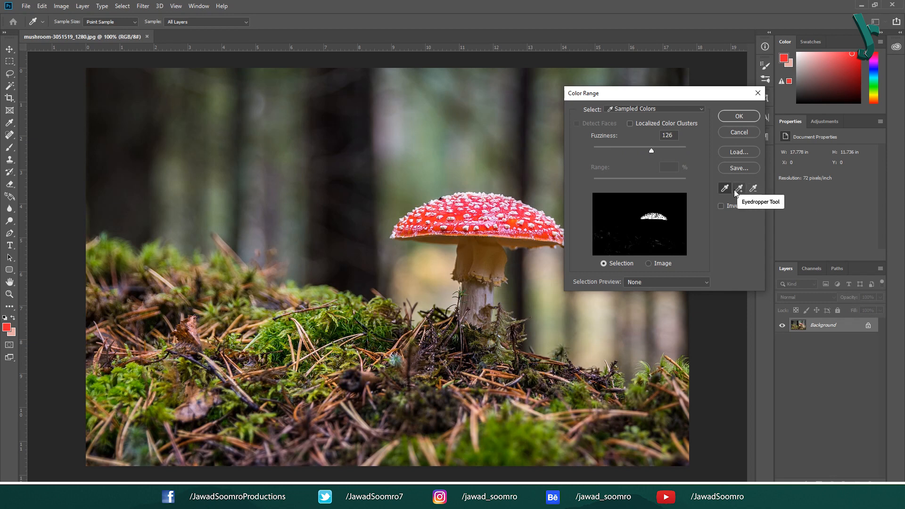
pyautogui.moveTo(738, 188)
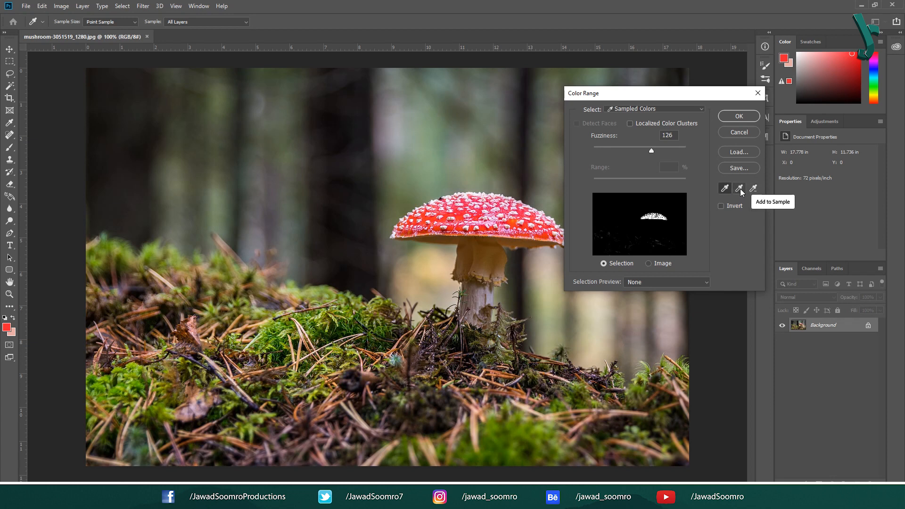
pyautogui.moveTo(753, 188)
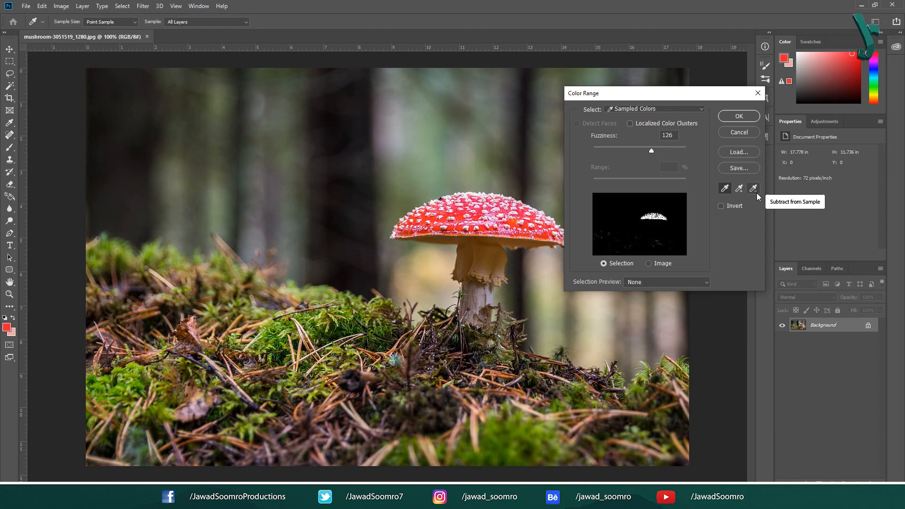
pyautogui.moveTo(753, 188)
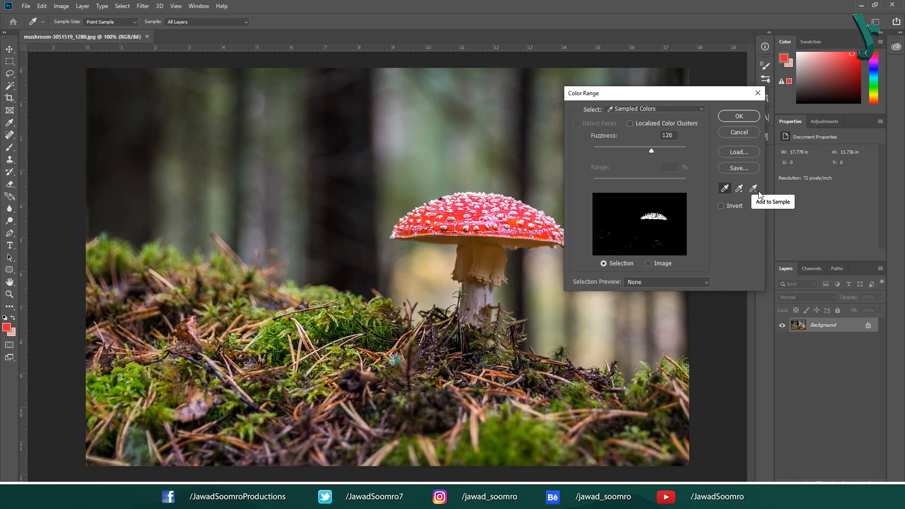
# Confirm Color Range and add a Hue/Saturation adjustment layer masked to the cap
pyautogui.click(738, 116)
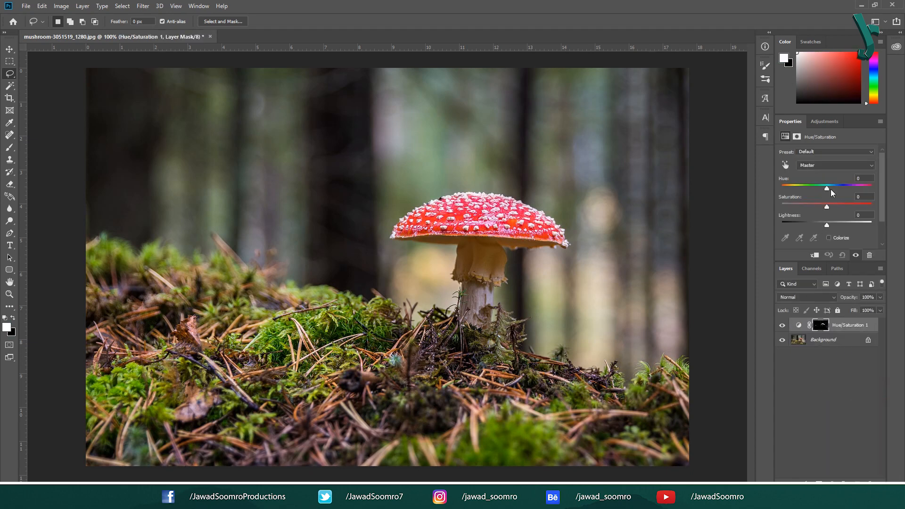
# Shift the cap's hue to turquoise (-180), then discard the Hue/Saturation 1 layer
pyautogui.moveTo(826, 188); pyautogui.dragTo(780, 188)
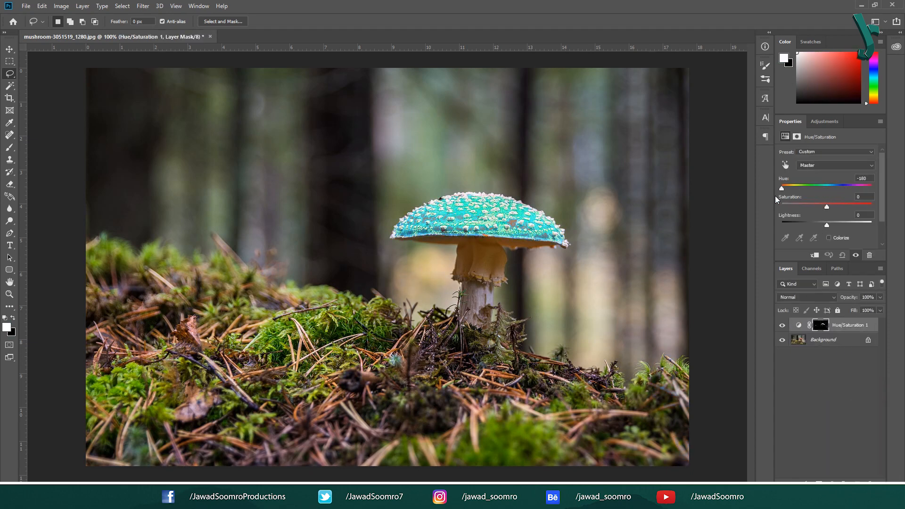
pyautogui.moveTo(781, 188); pyautogui.dragTo(794, 187)
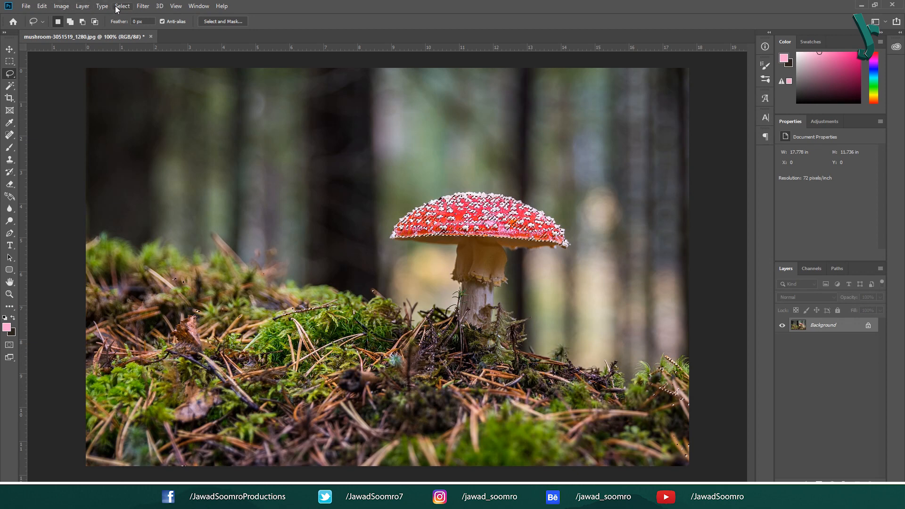
# Invert the selection so the surroundings rather than the cap are selected
pyautogui.click(121, 5)
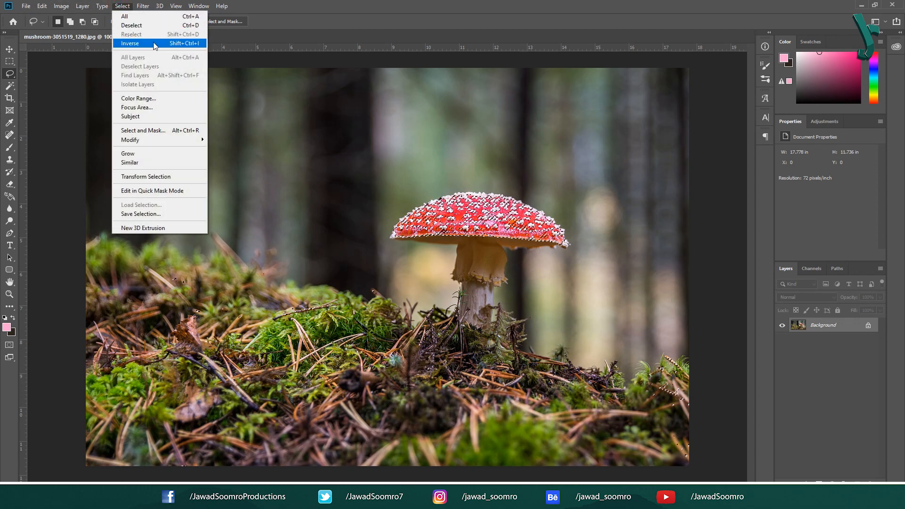
pyautogui.click(129, 43)
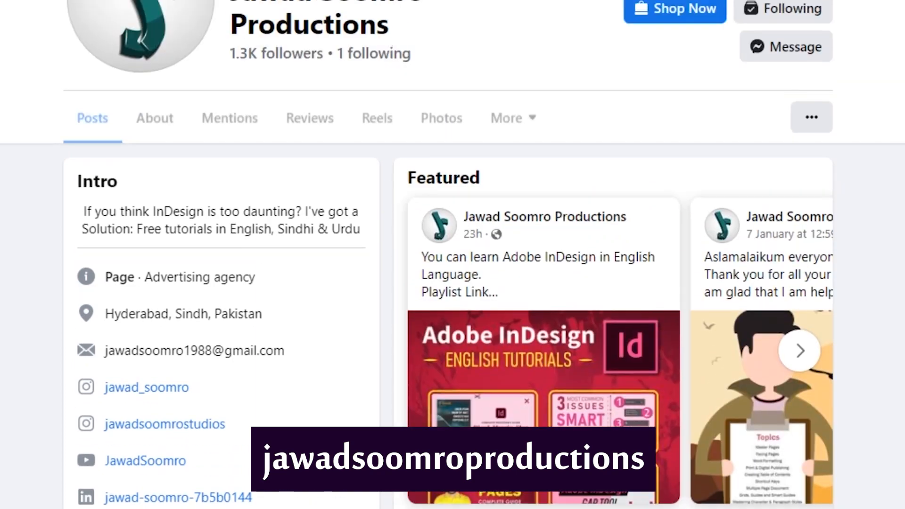
# Scroll the Facebook page through its Intro and Featured sections
pyautogui.scroll(3)
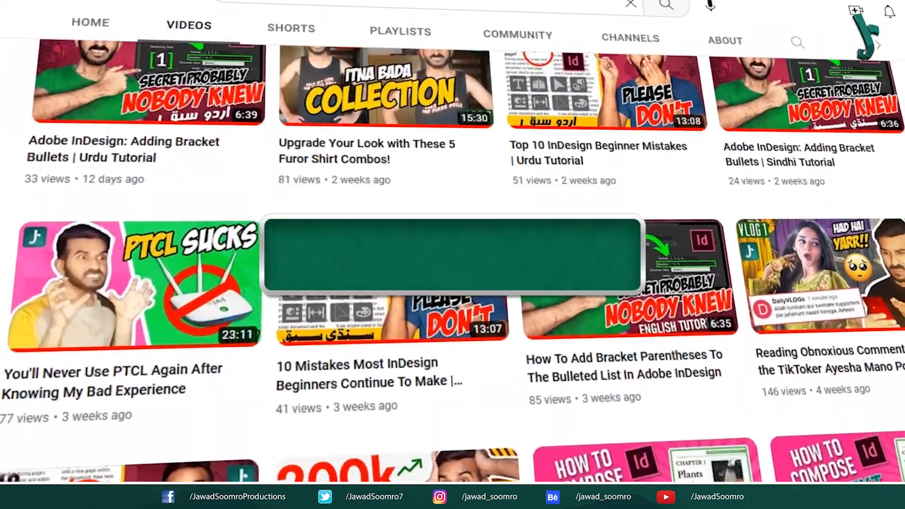
# Scroll down the channel's video grid past InDesign and logo design tutorials
pyautogui.scroll(-3)
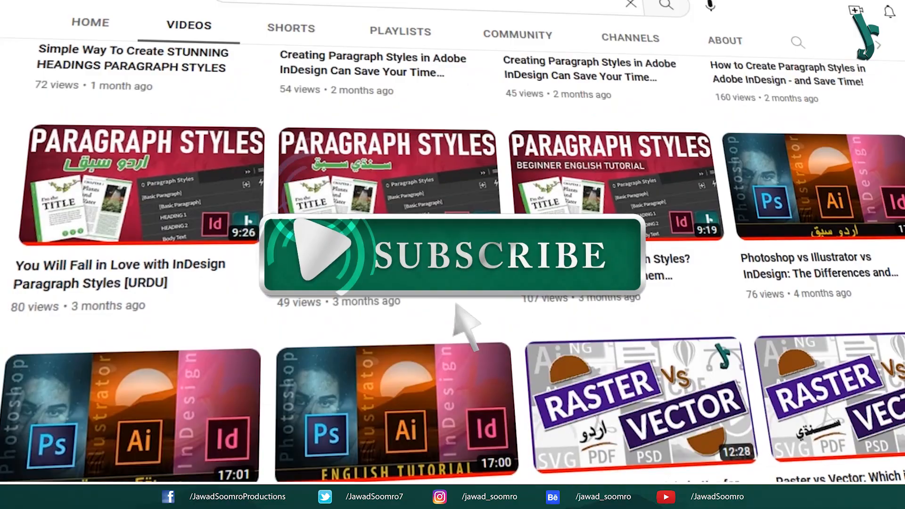
pyautogui.scroll(-3)
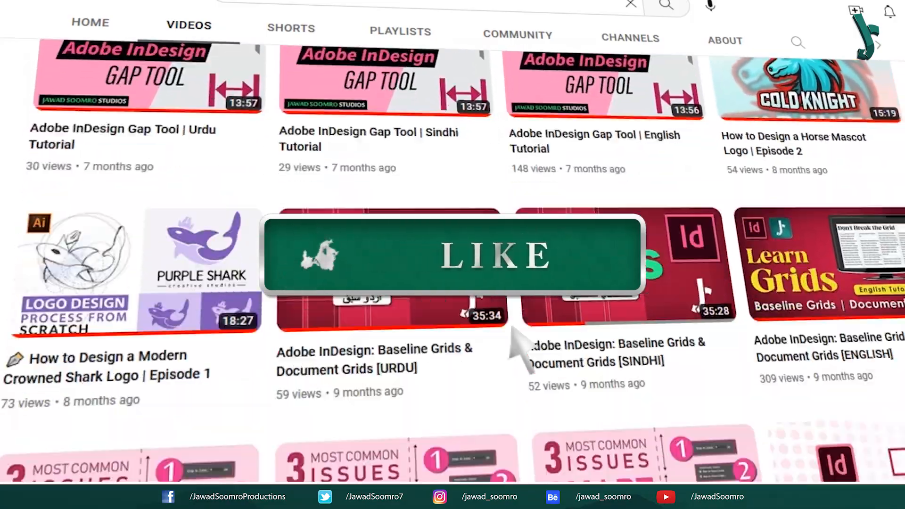